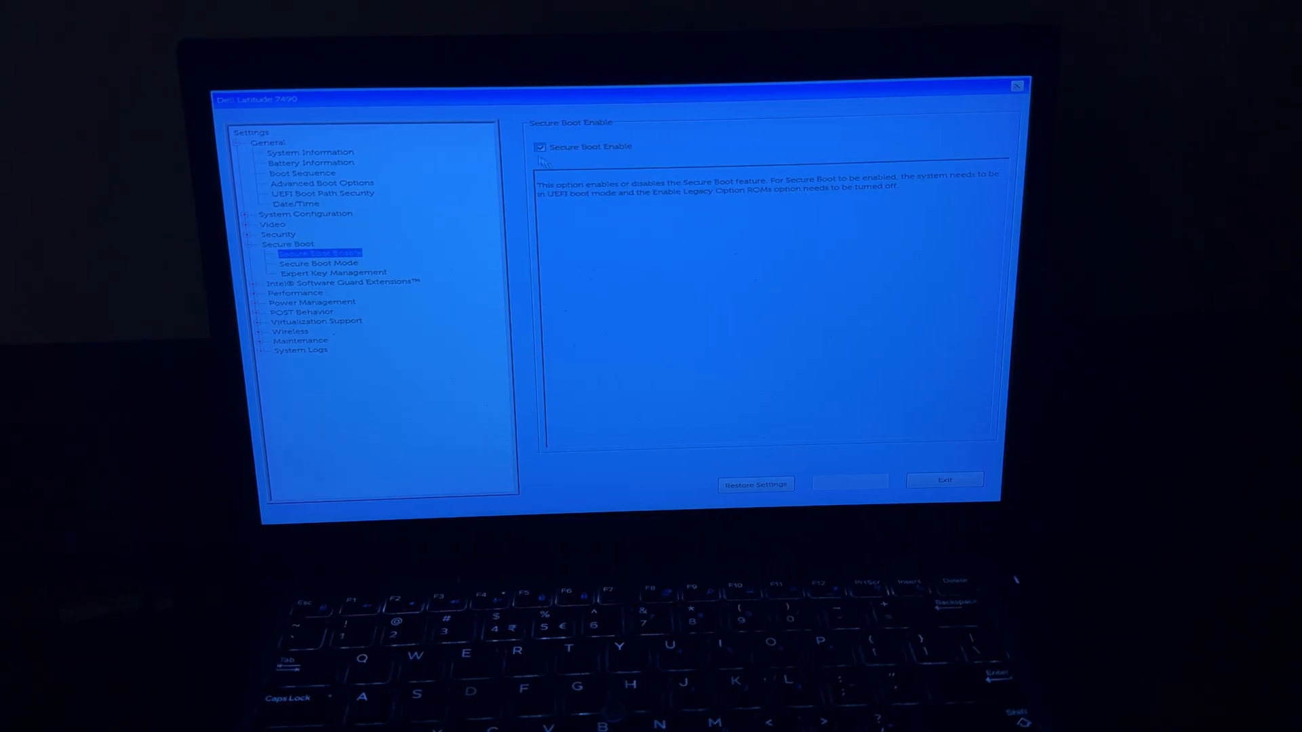
Disable Secure Boot Enable in Dell BIOS, apply the change and confirm it.
left_click(541, 147)
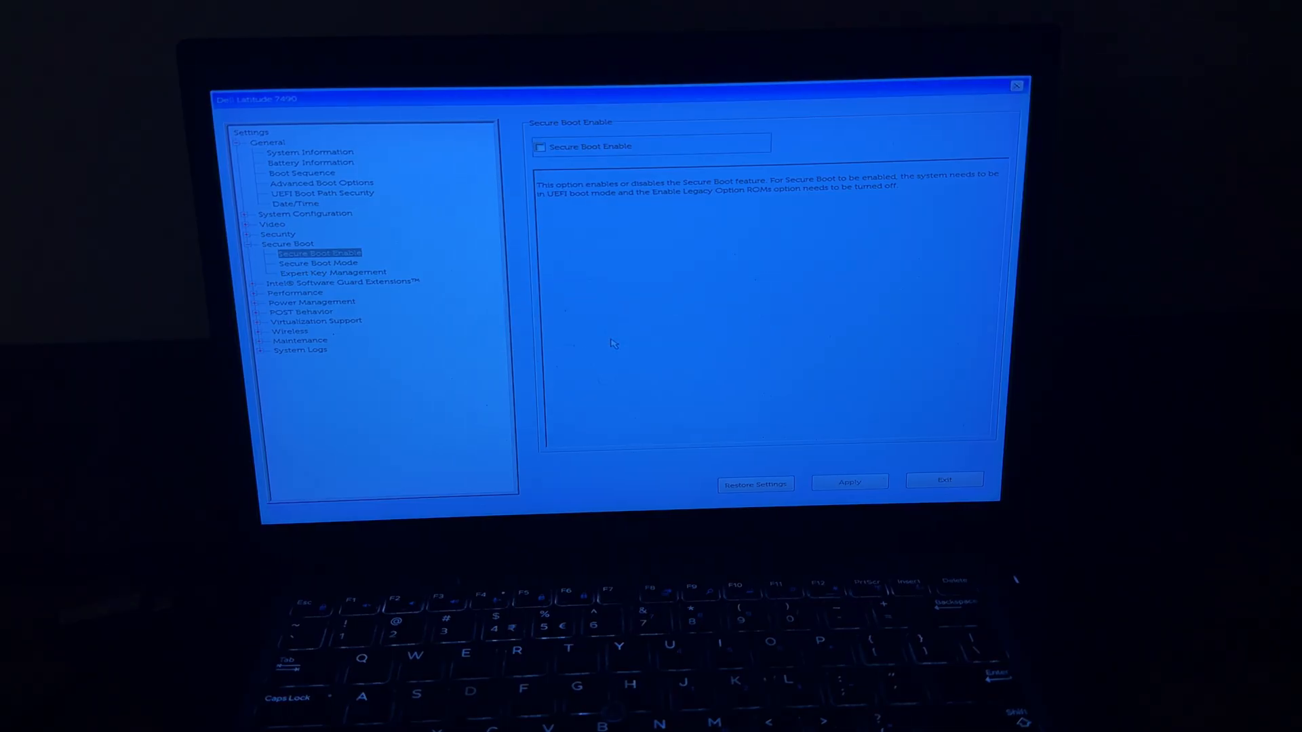
left_click(849, 482)
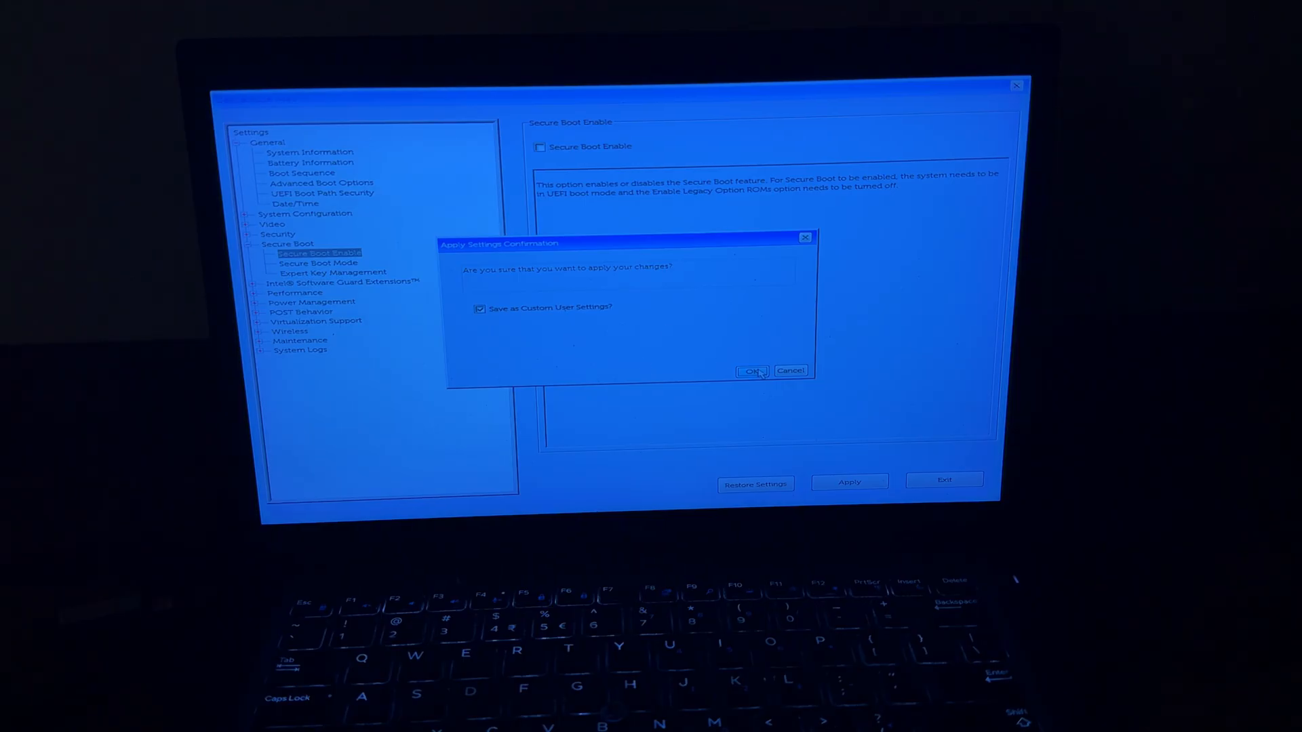
left_click(750, 370)
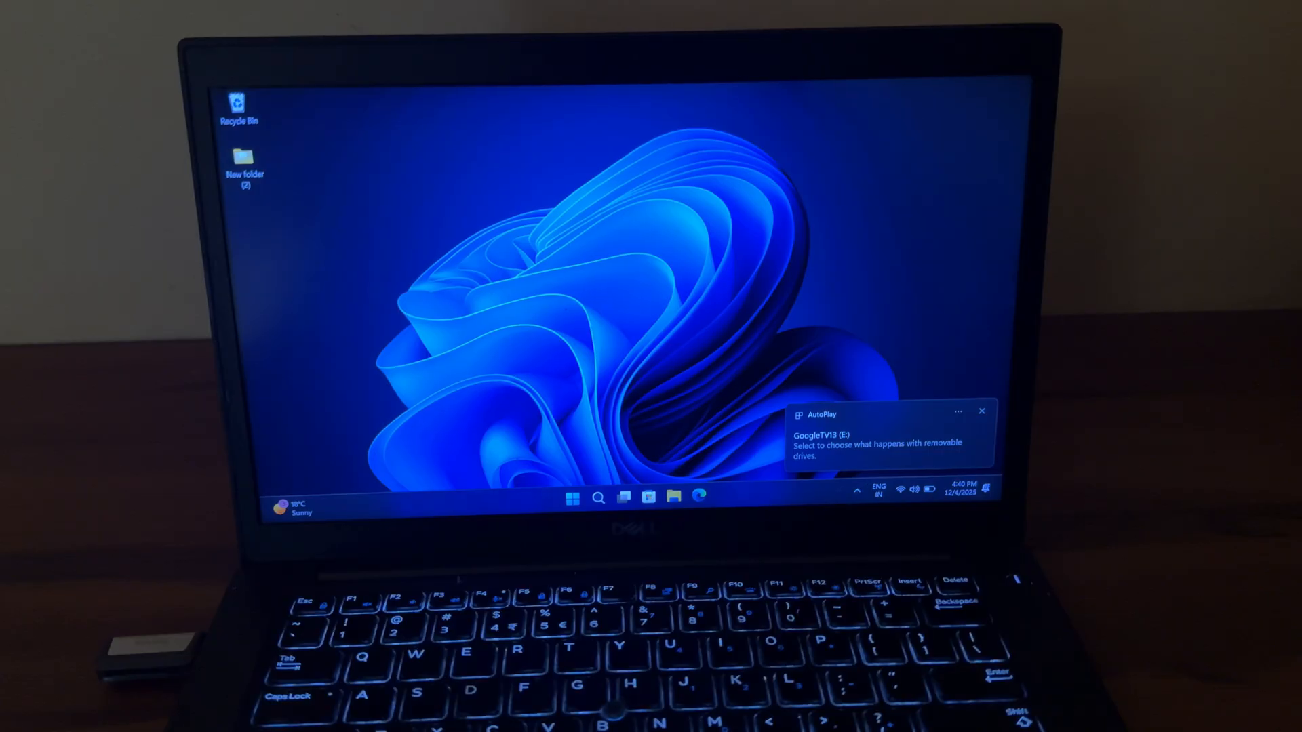
Restart the laptop from the Windows 11 Start menu's power options.
left_click(571, 498)
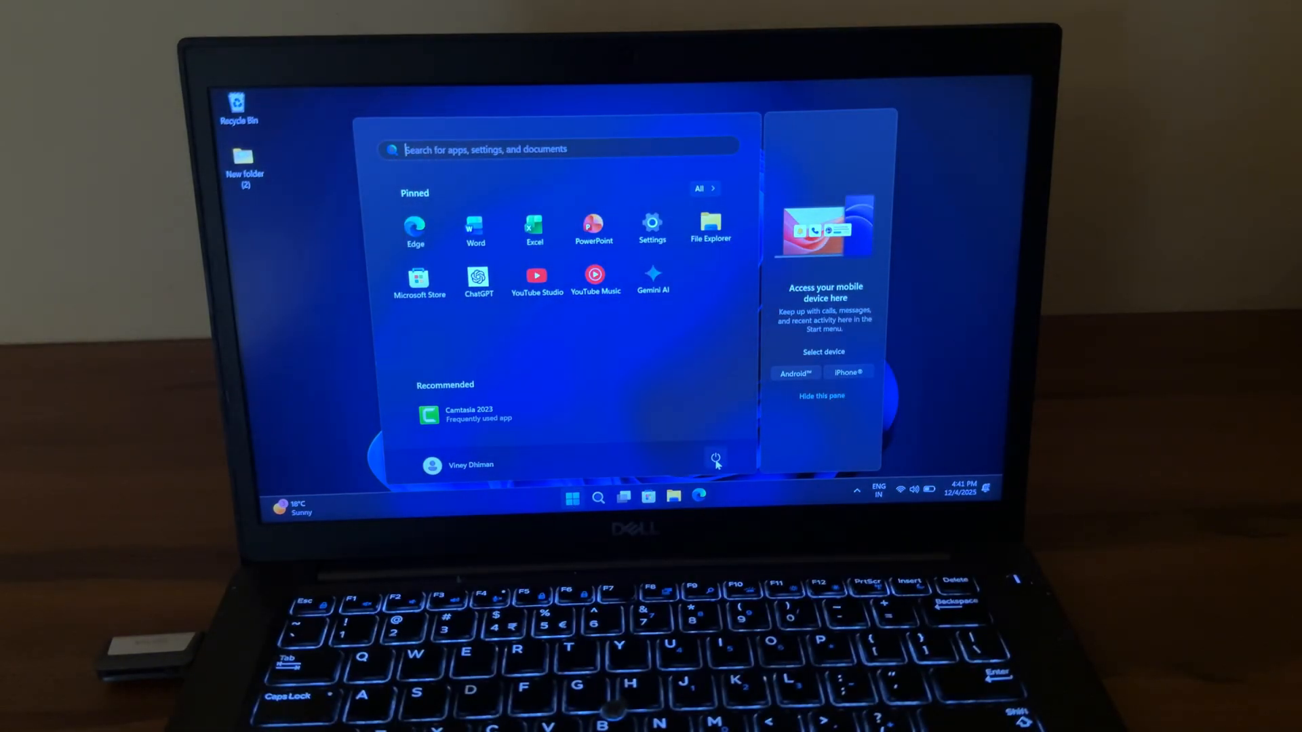
left_click(714, 457)
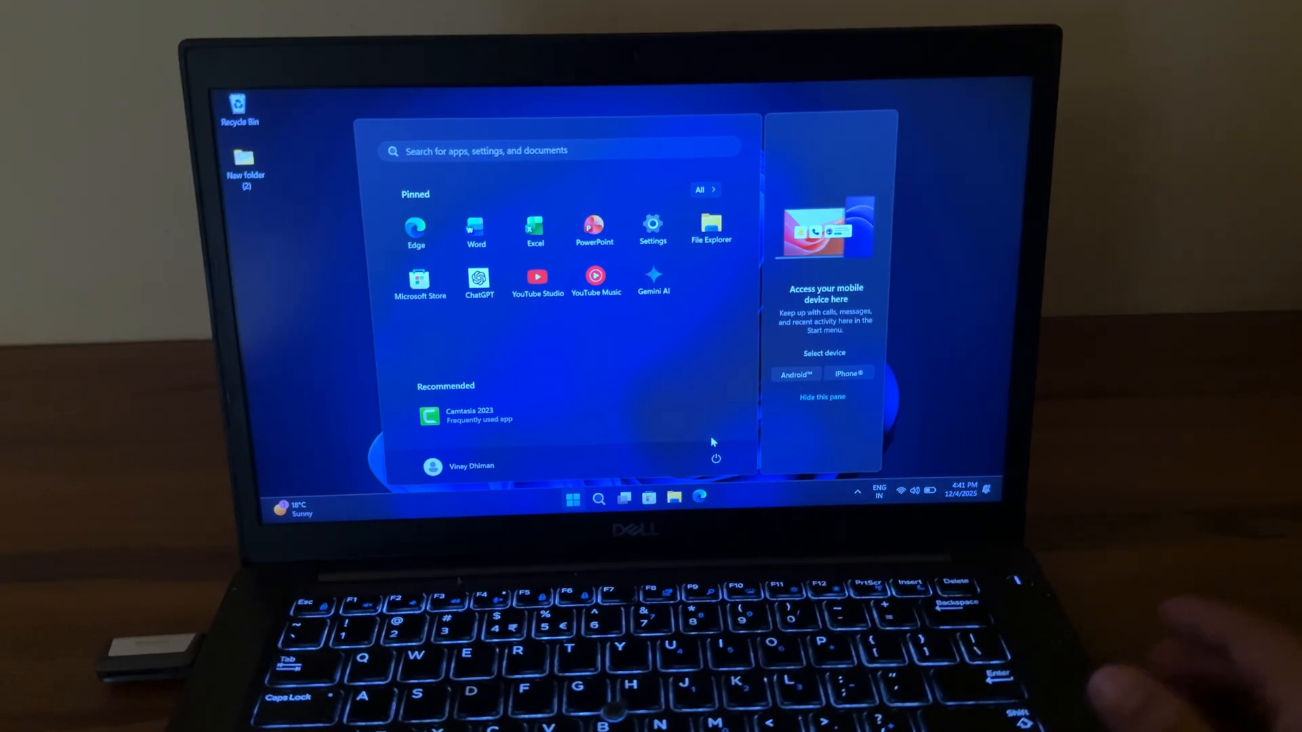
left_click(715, 459)
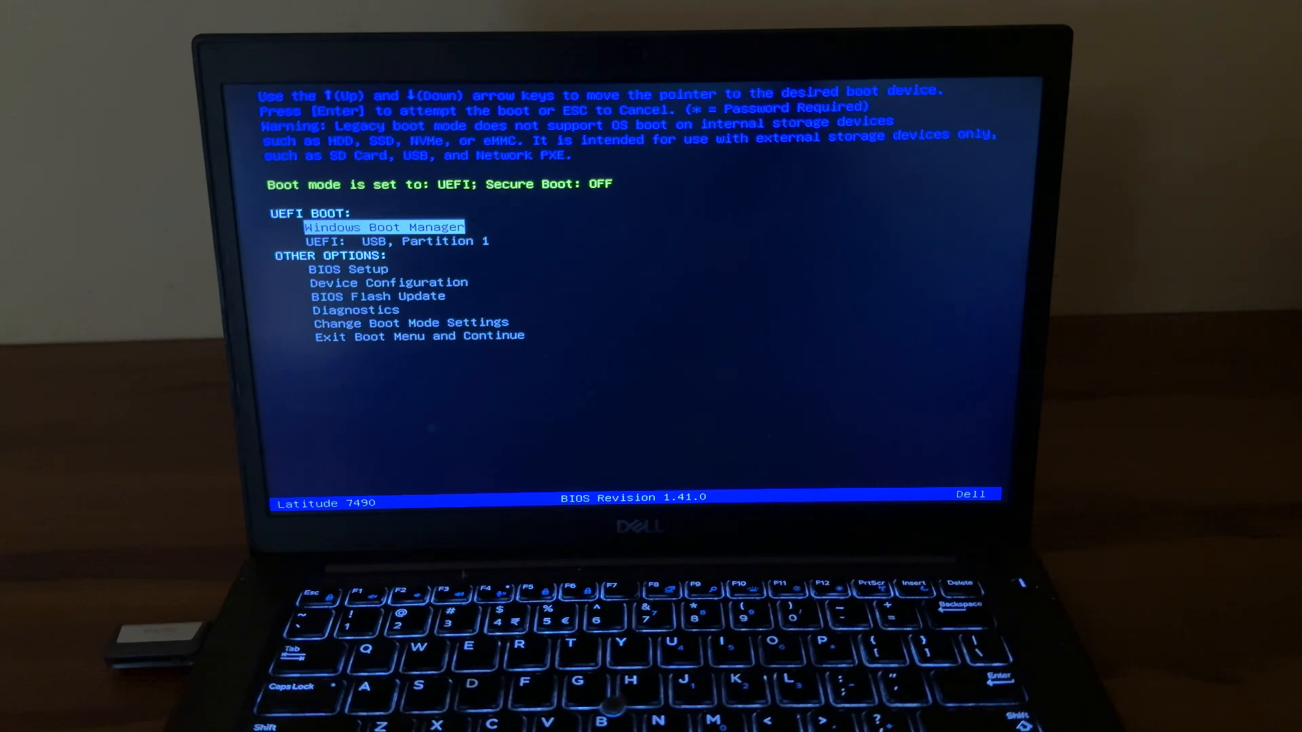
Boot from UEFI: USB, Partition 1 and start the external-display Google TV 13 kernel entry.
key("Down")
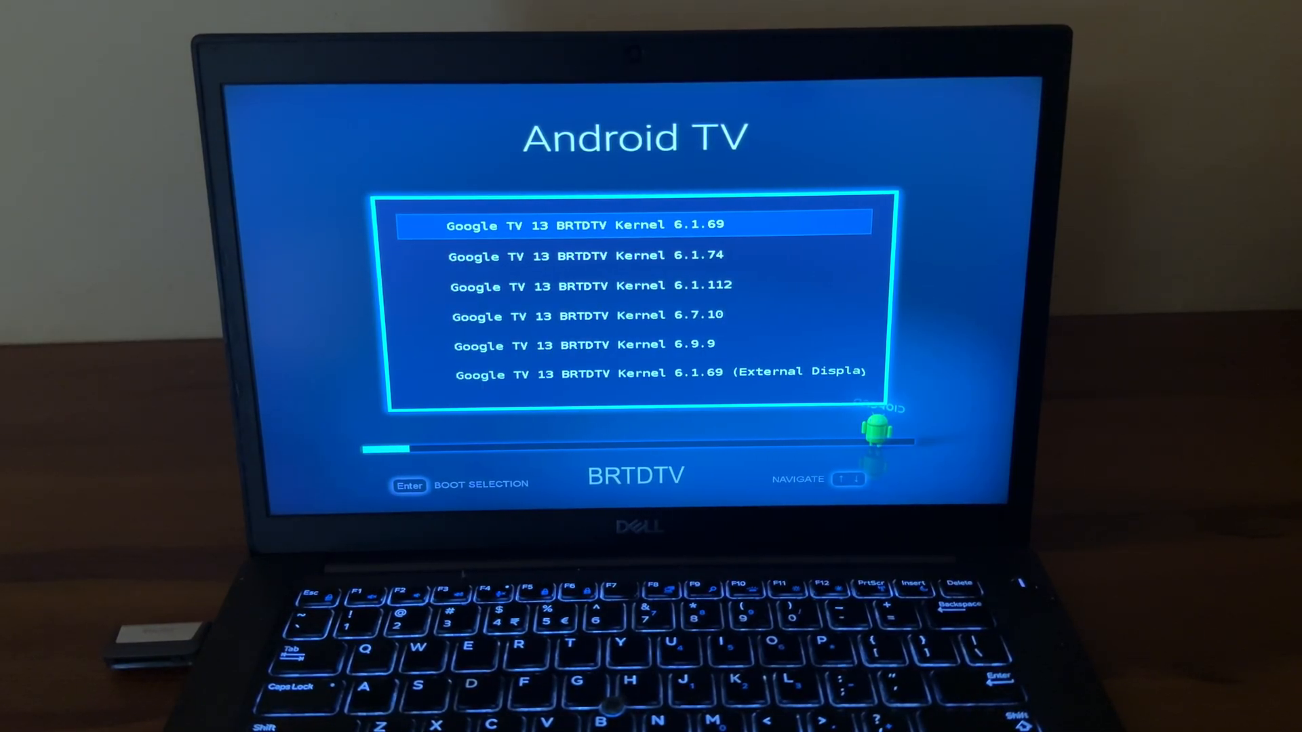
key("Down")
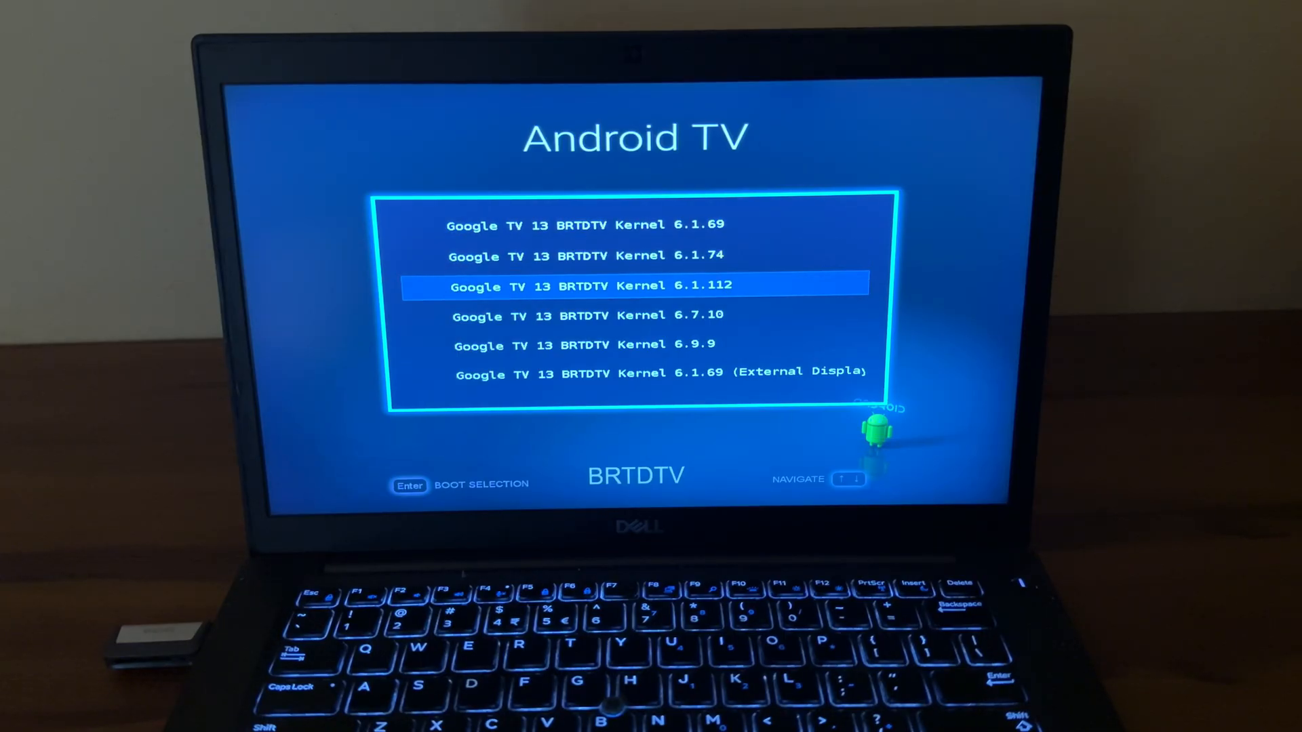
key("Down")
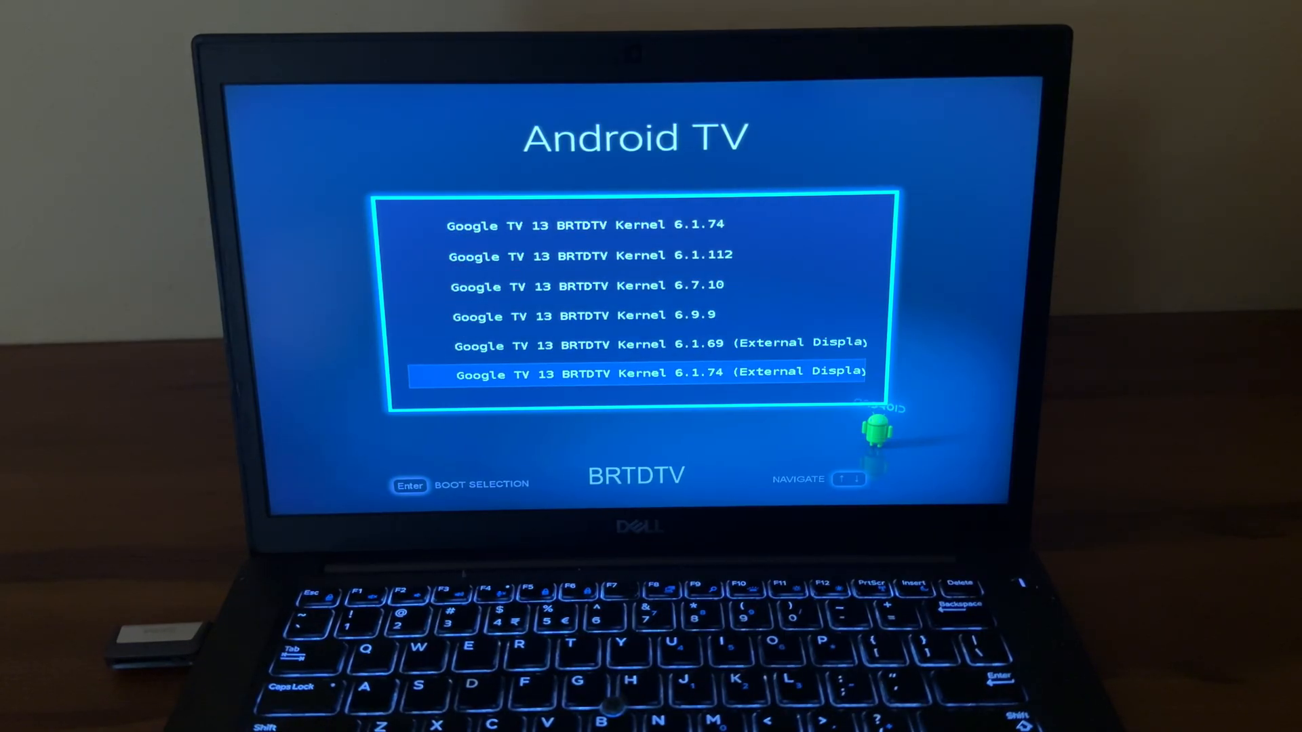
key("Down")
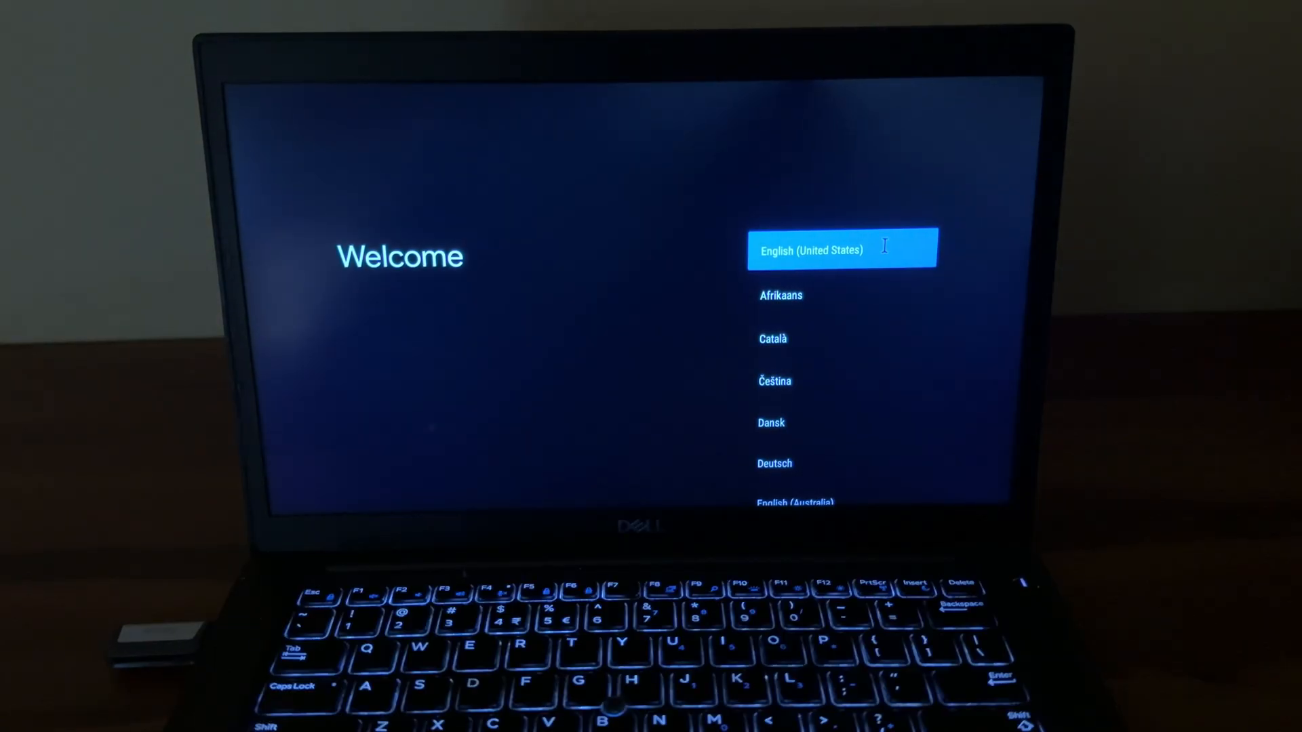
Choose English (United States) and connect to a listed Wi-Fi network.
left_click(841, 249)
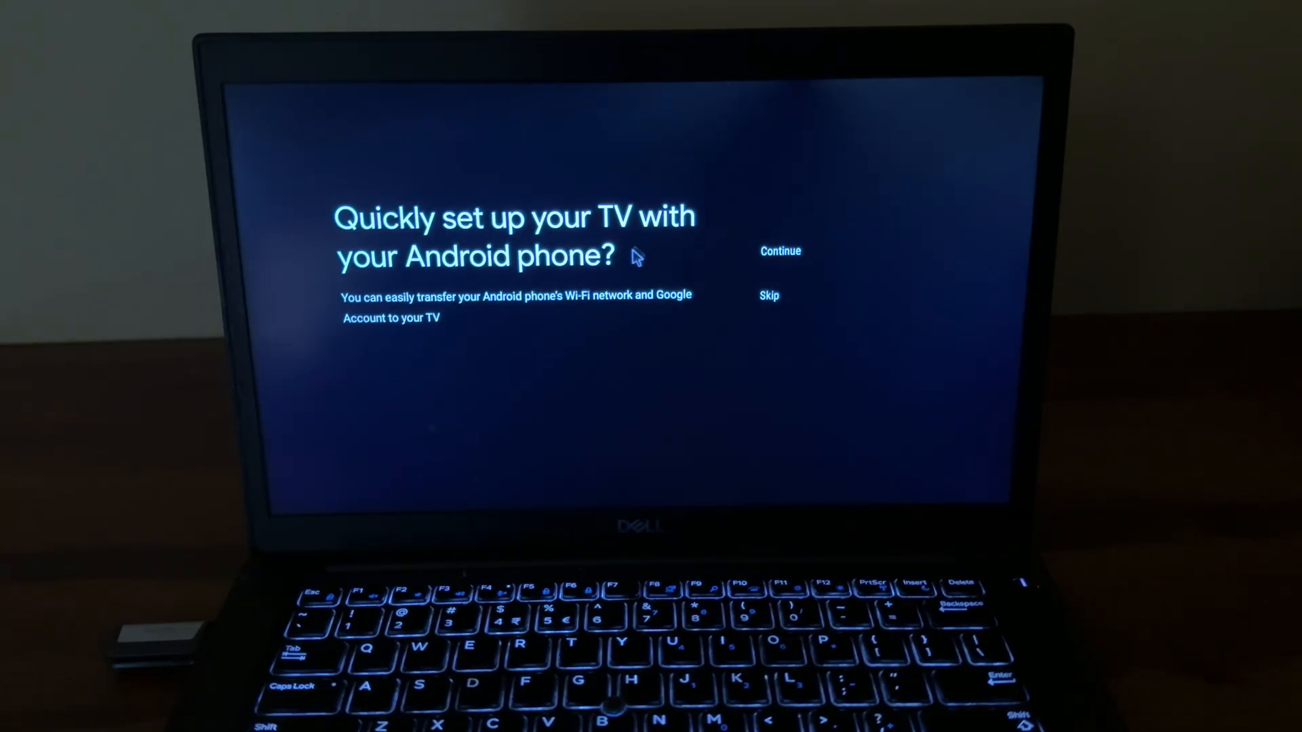
mouse_move(796, 213)
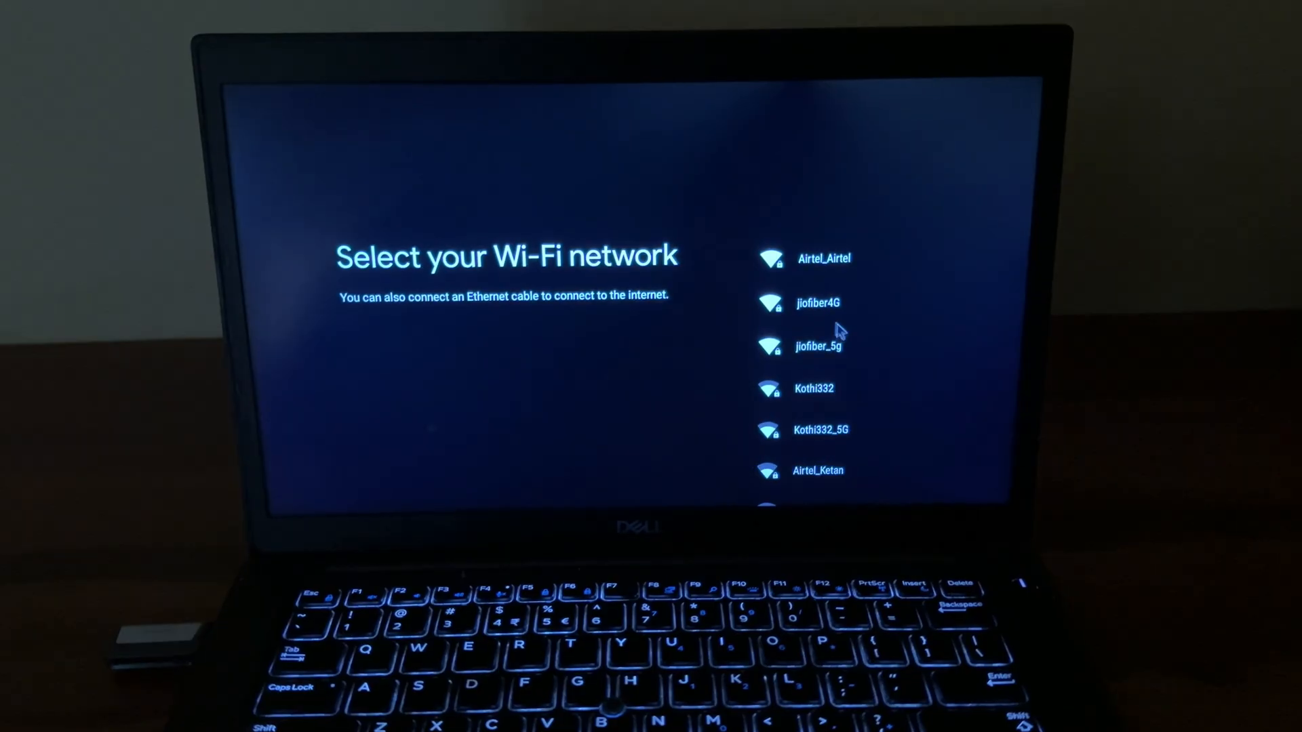
left_click(824, 257)
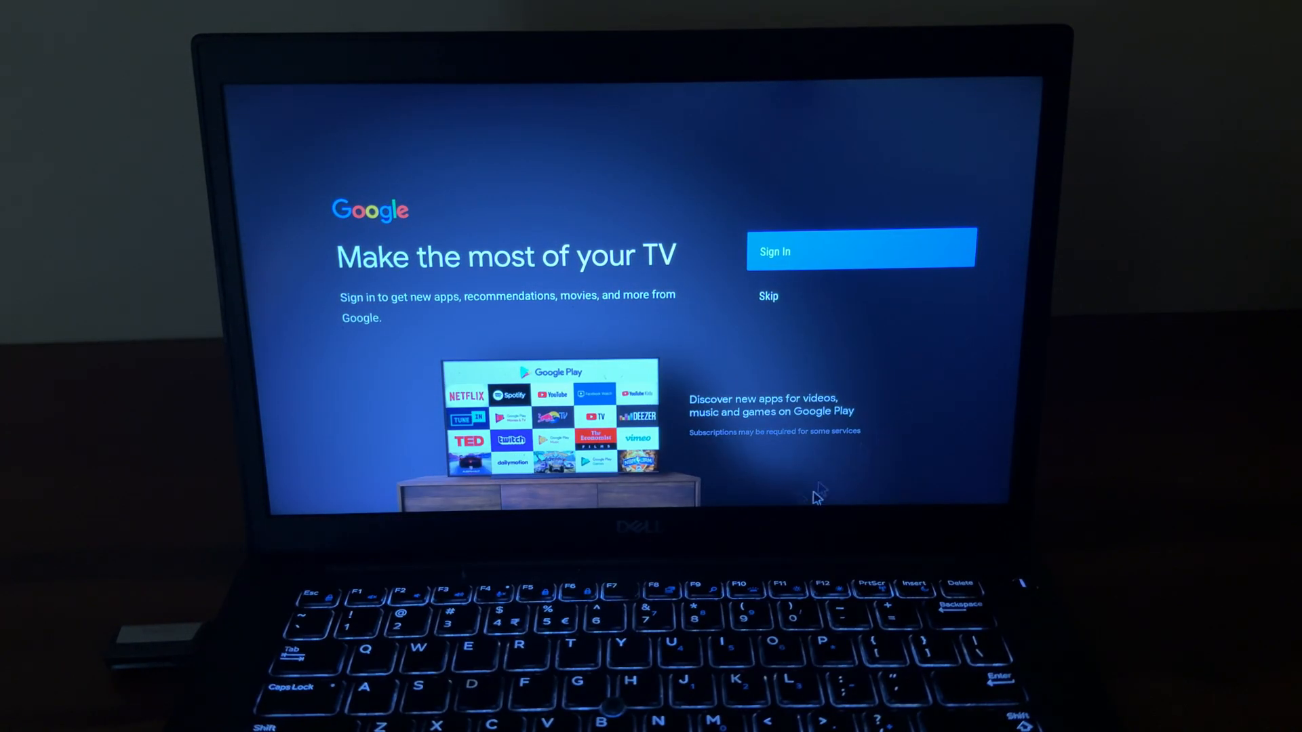
mouse_move(818, 309)
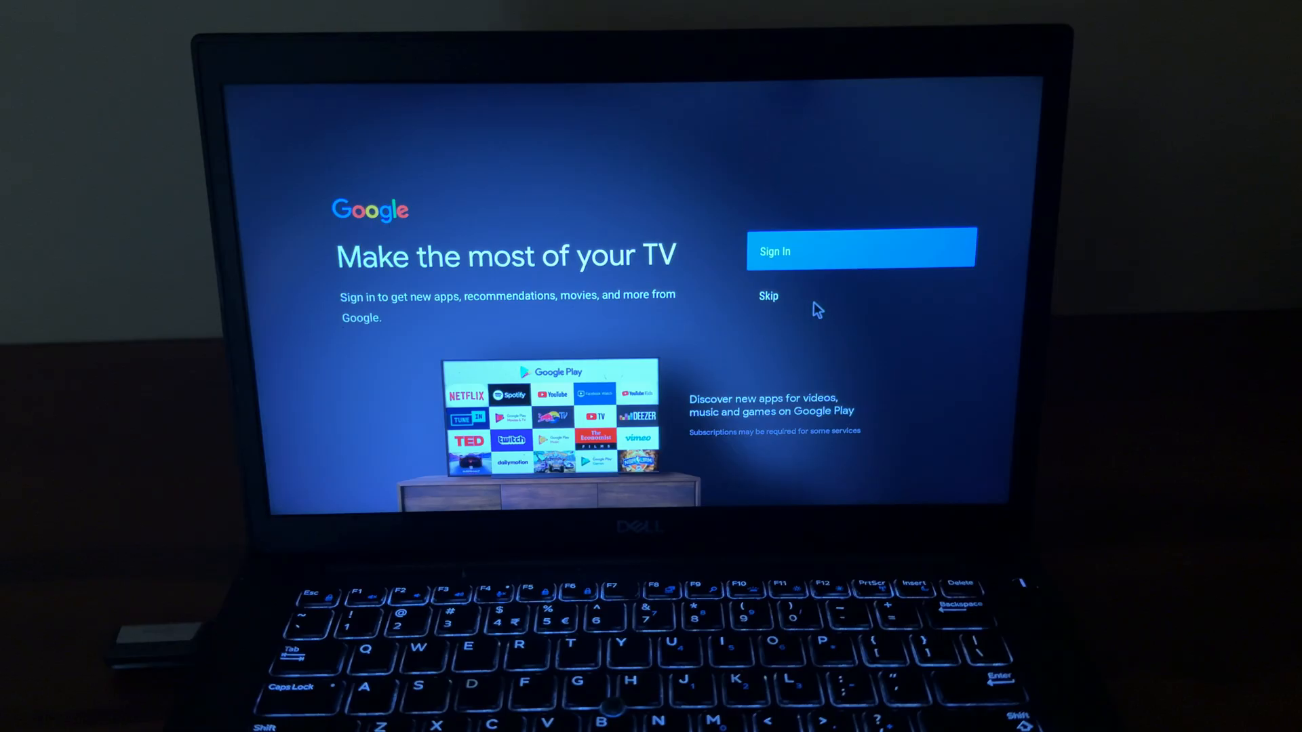
Sign in with the Google account and allow Google to use the device's location.
left_click(860, 247)
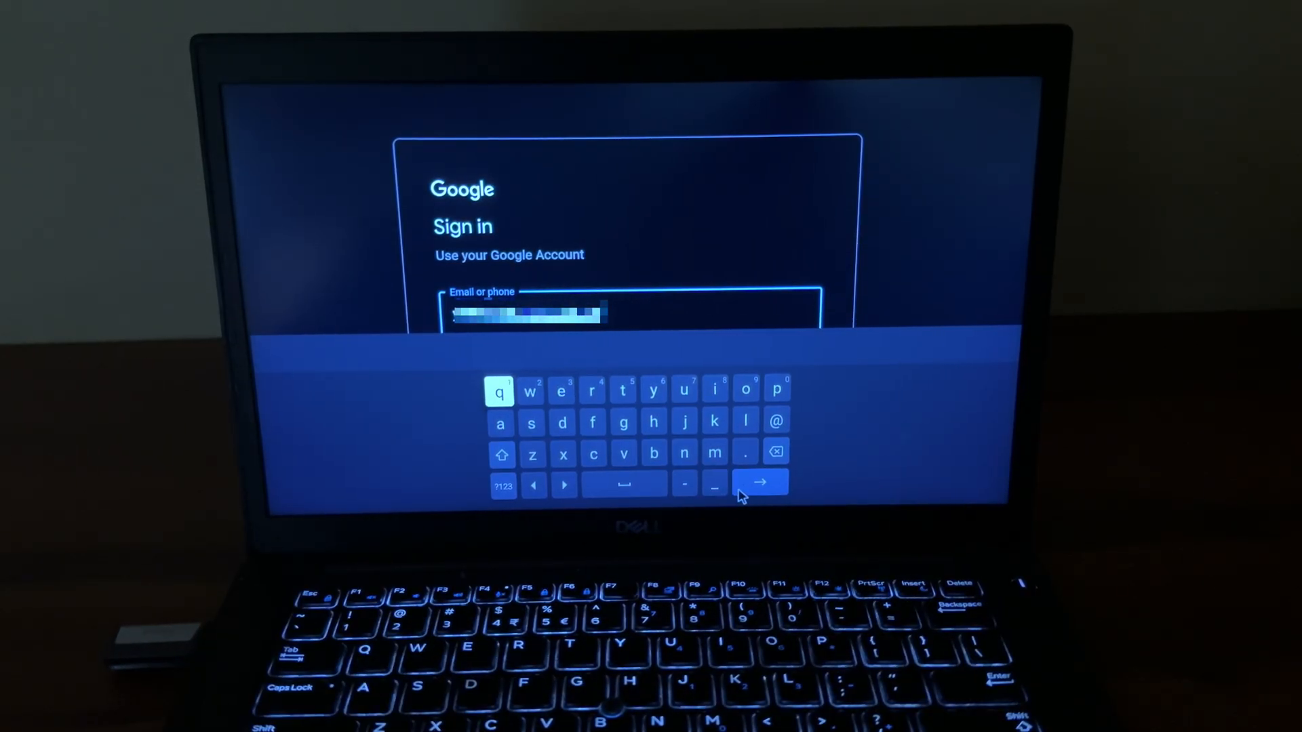
left_click(760, 483)
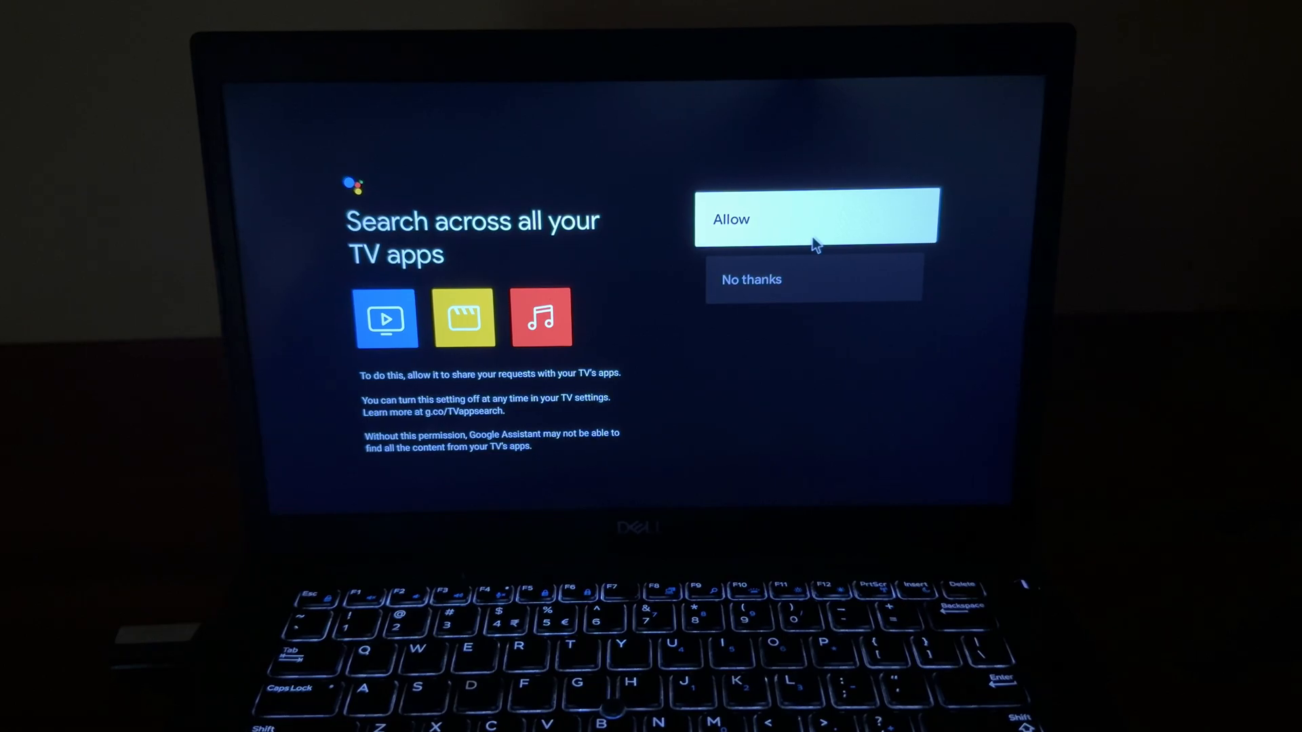
left_click(815, 216)
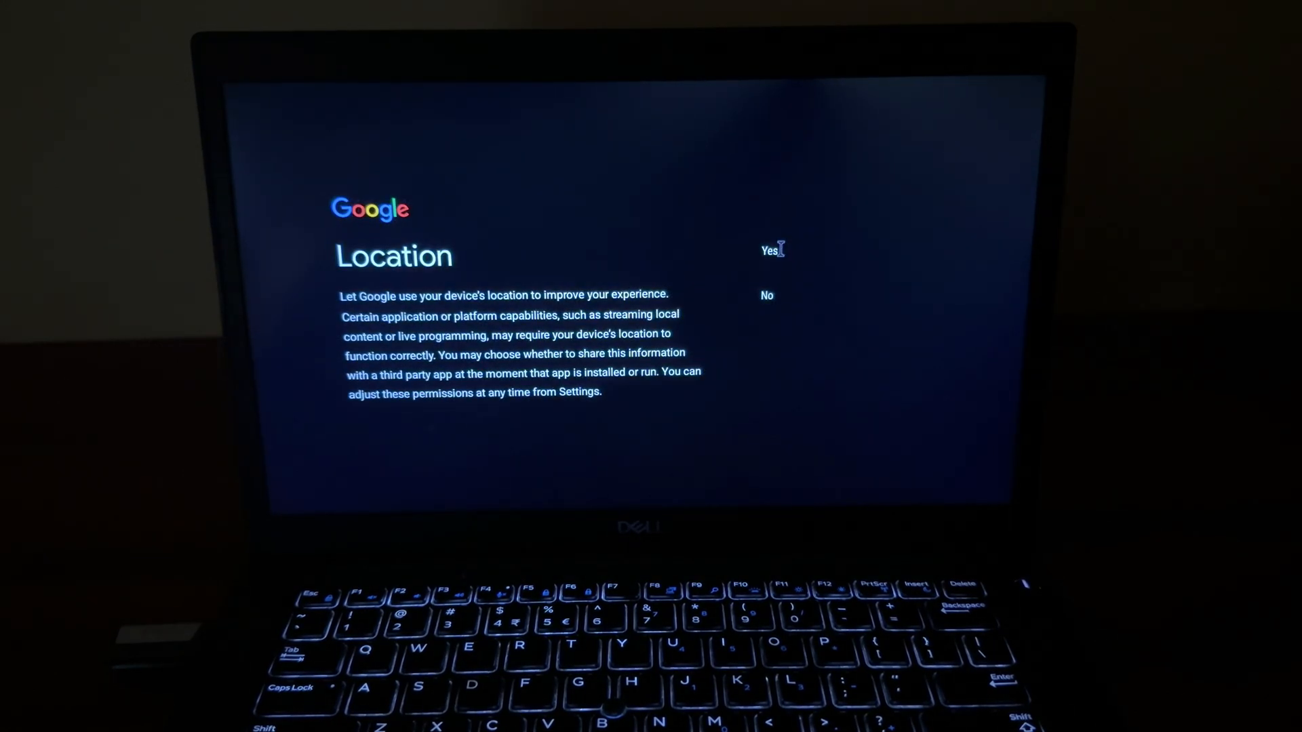
left_click(768, 249)
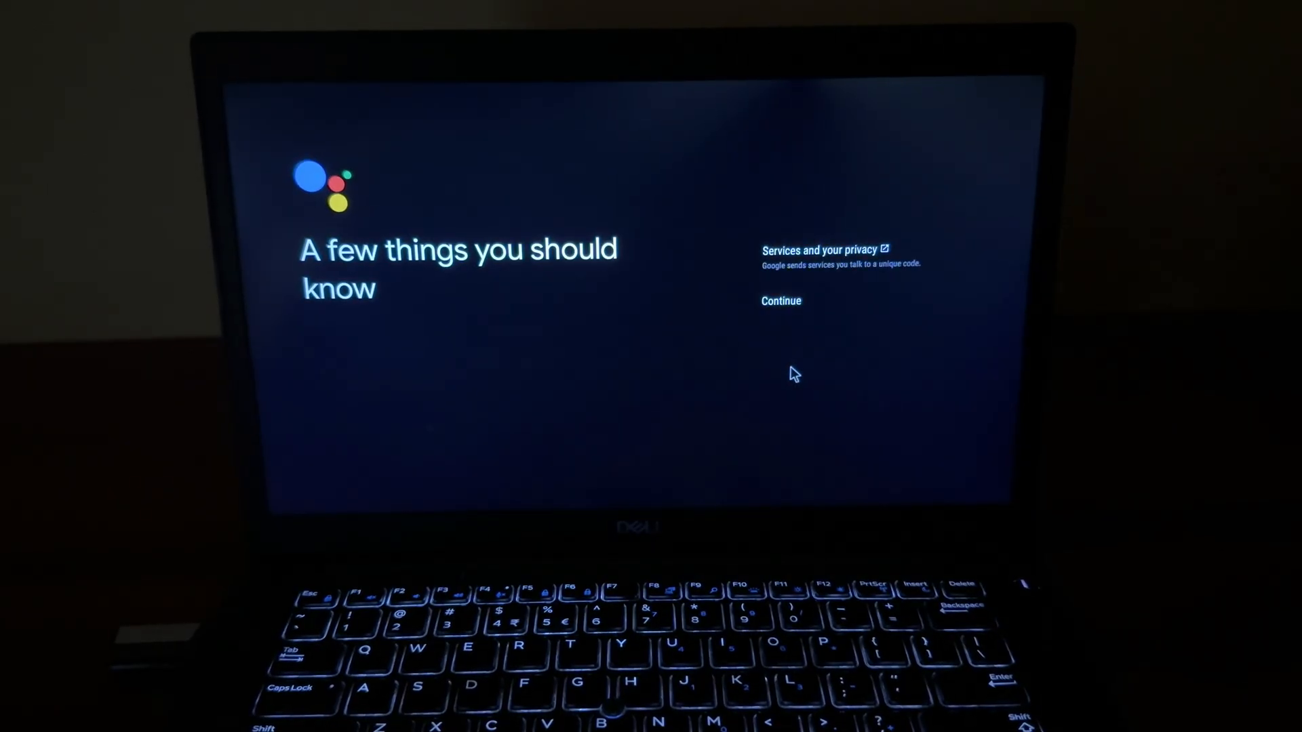
Accept the privacy notice, decline Hey Google, and finish the Chromecast feature tour.
left_click(780, 301)
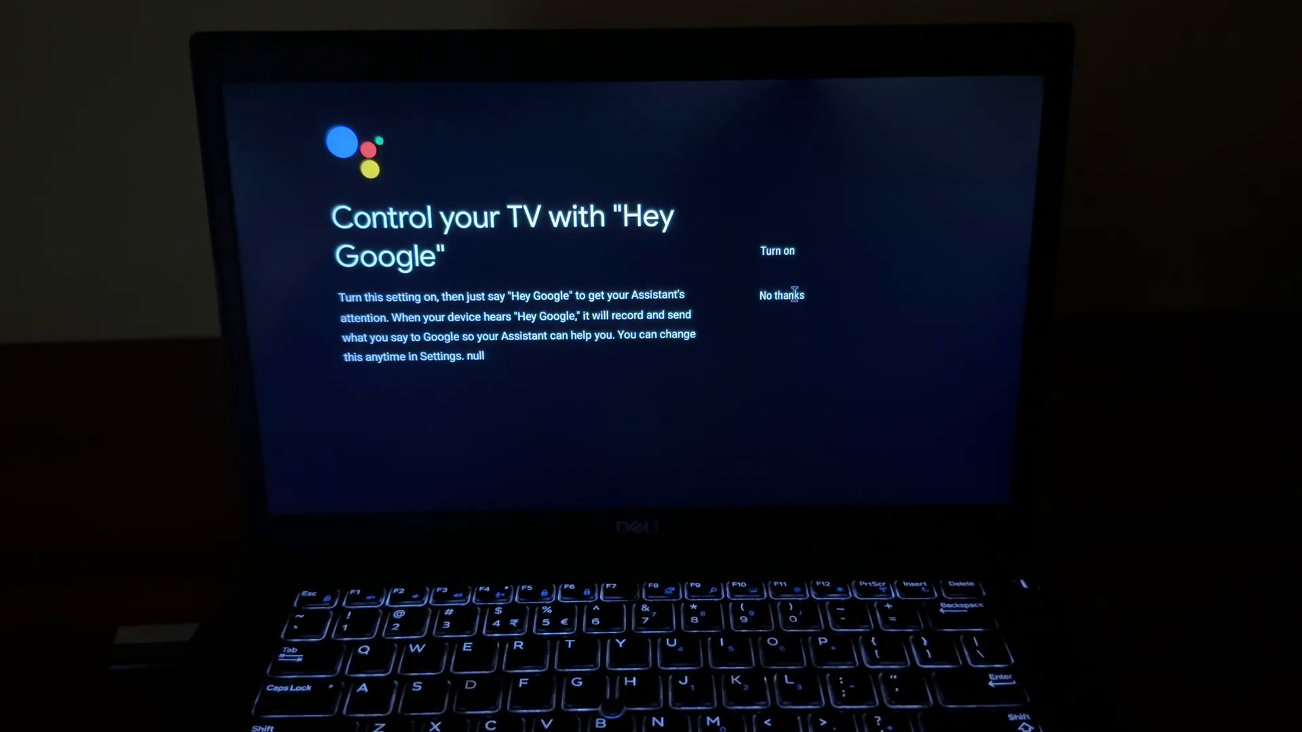
left_click(780, 294)
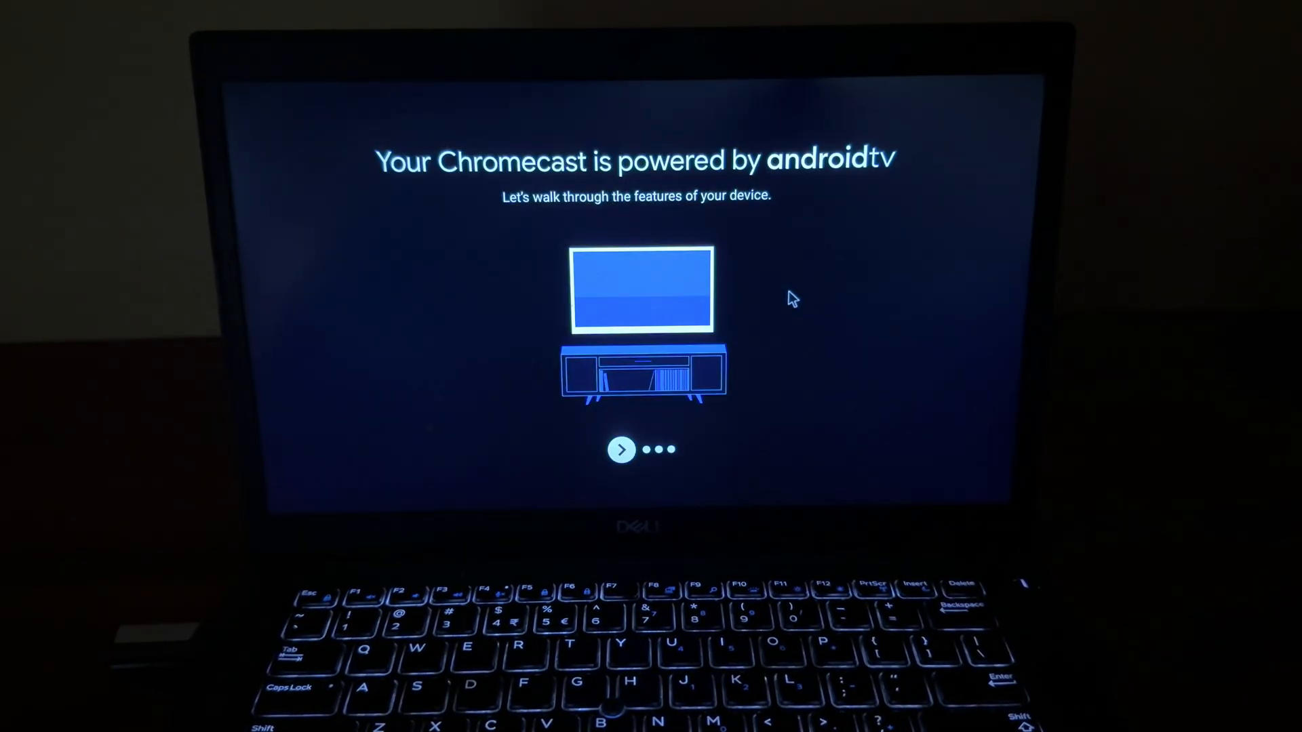
left_click(622, 449)
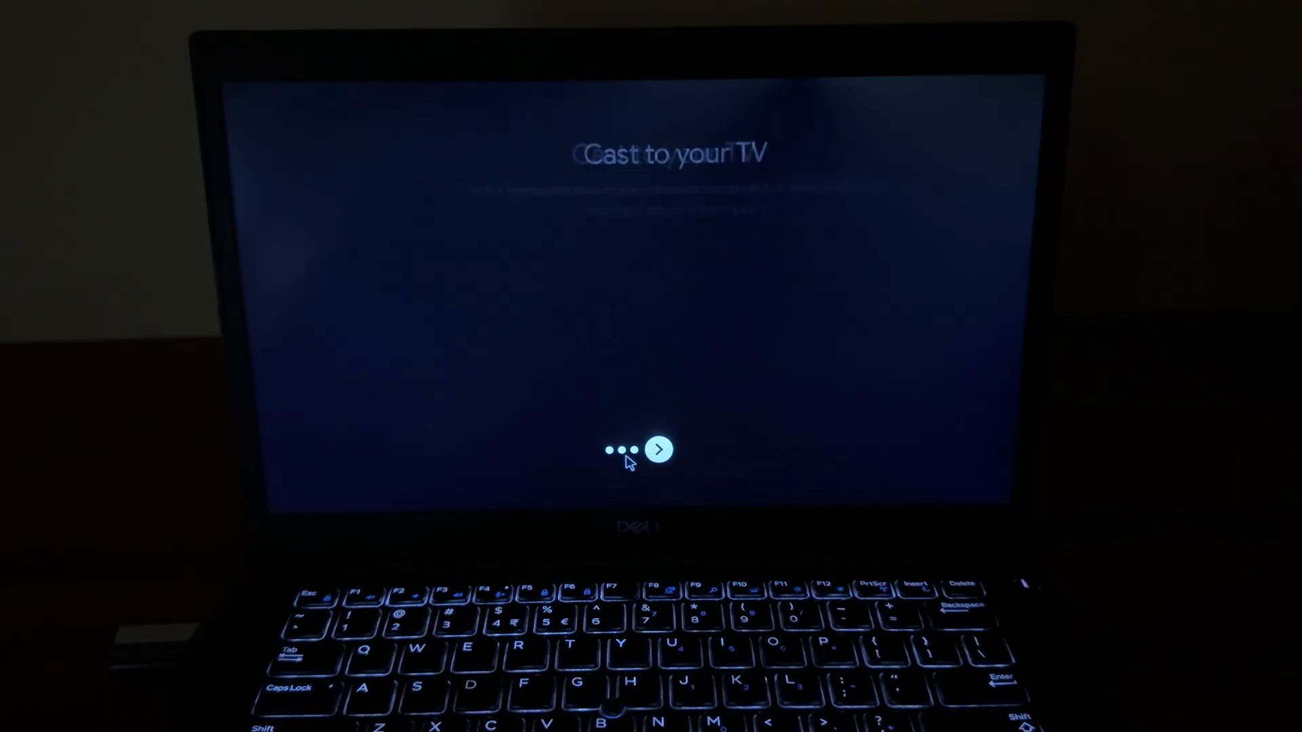
left_click(659, 451)
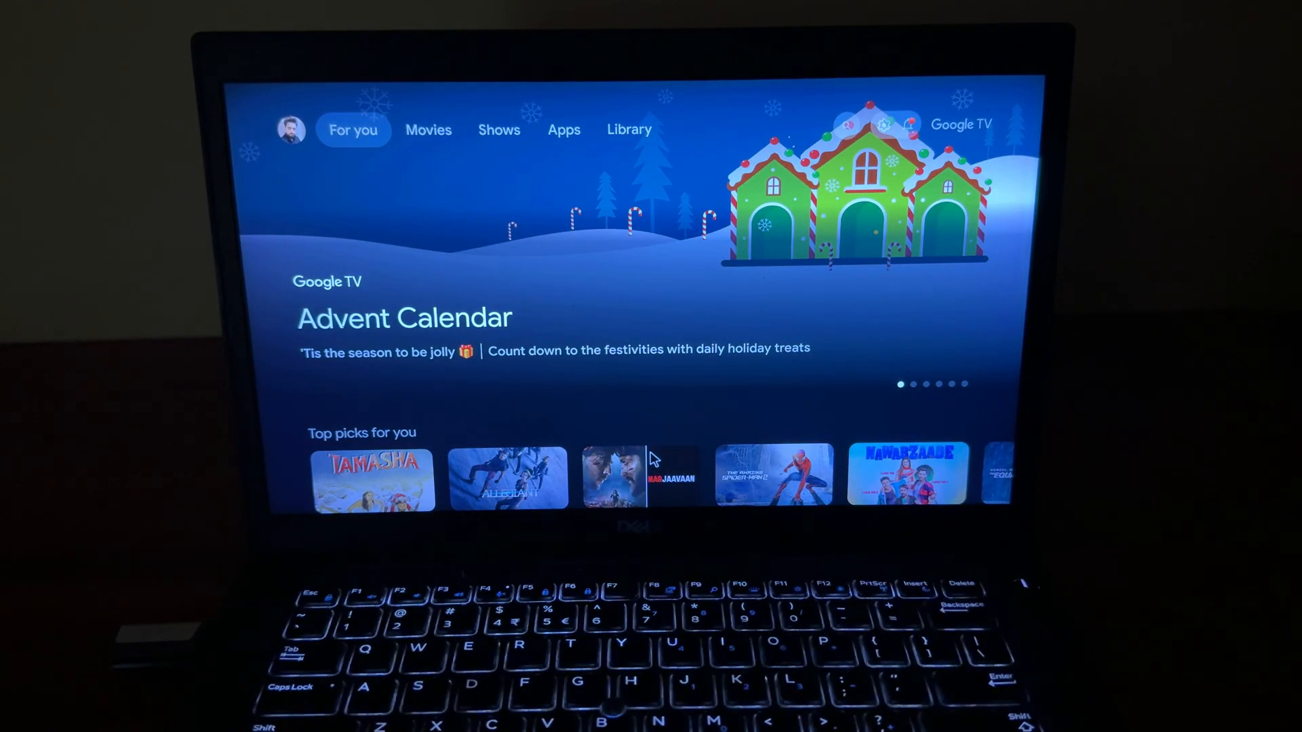
Scroll the For you home screen down to Your apps, then enter the system settings.
scroll("down", 3)
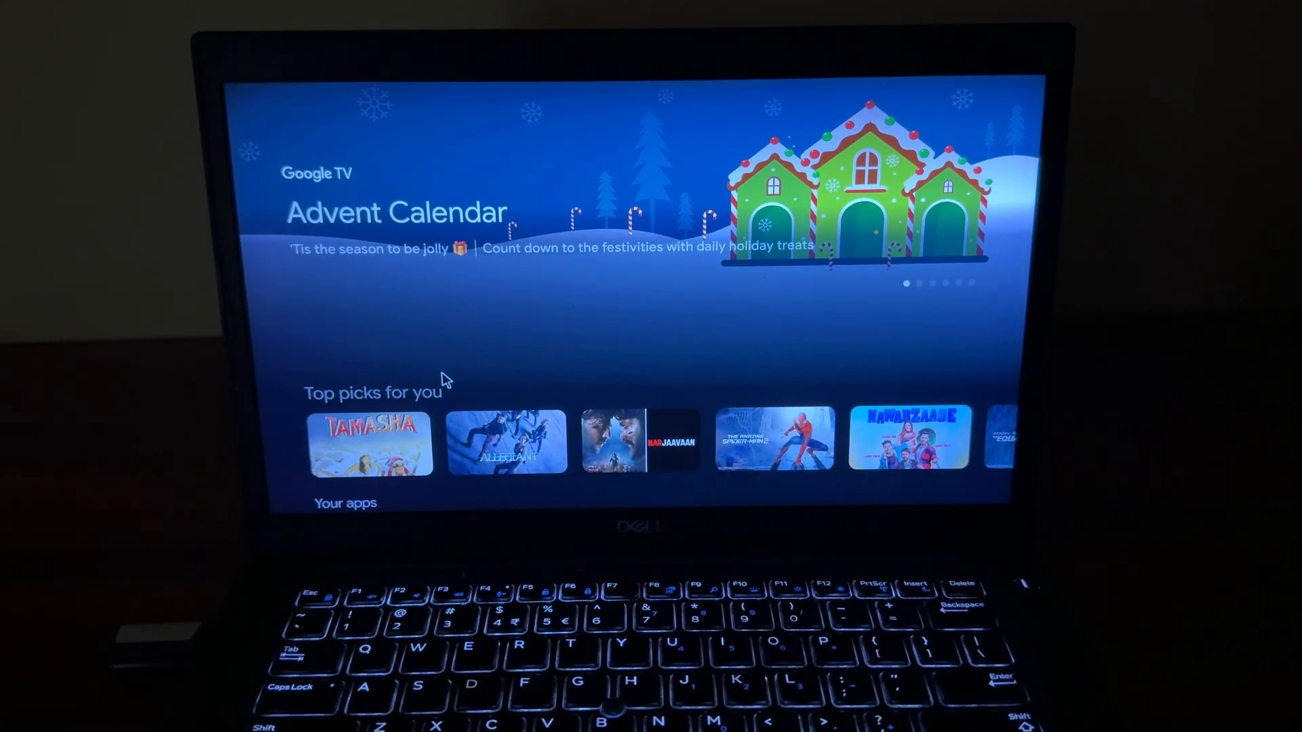
scroll("down", 3)
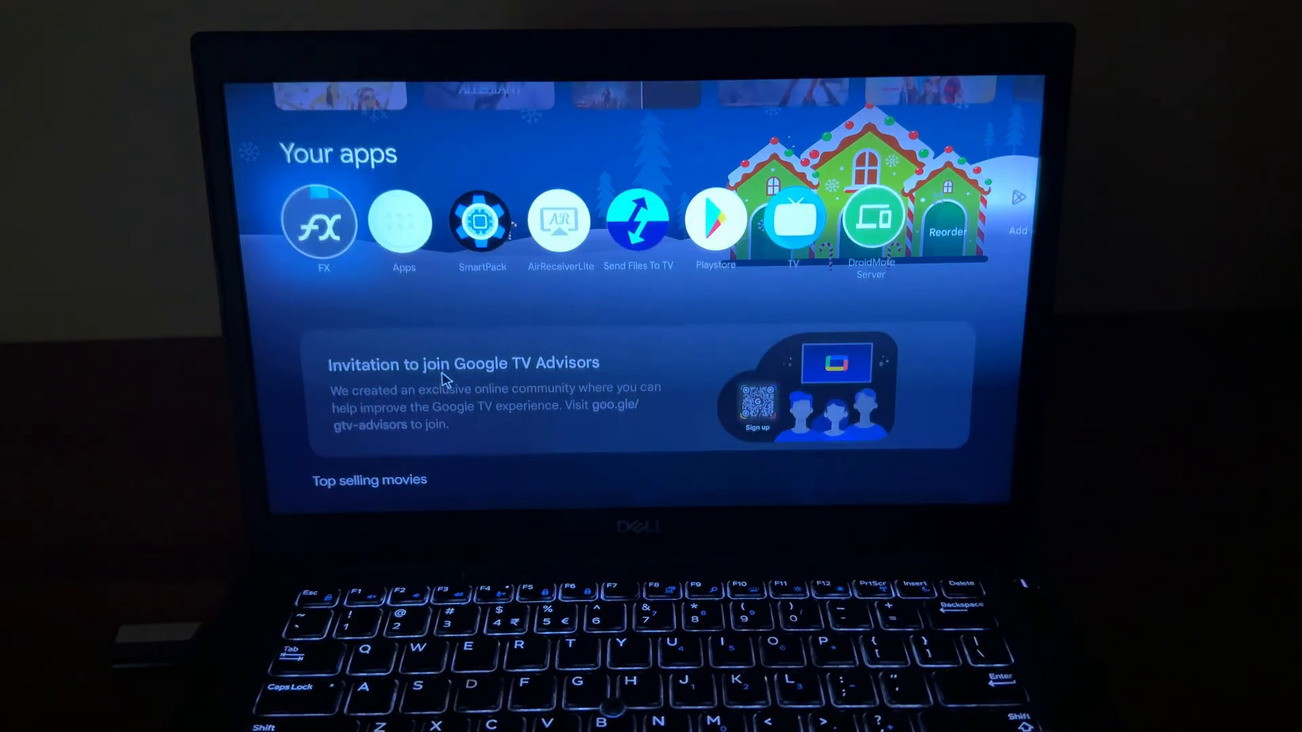
scroll("down", 3)
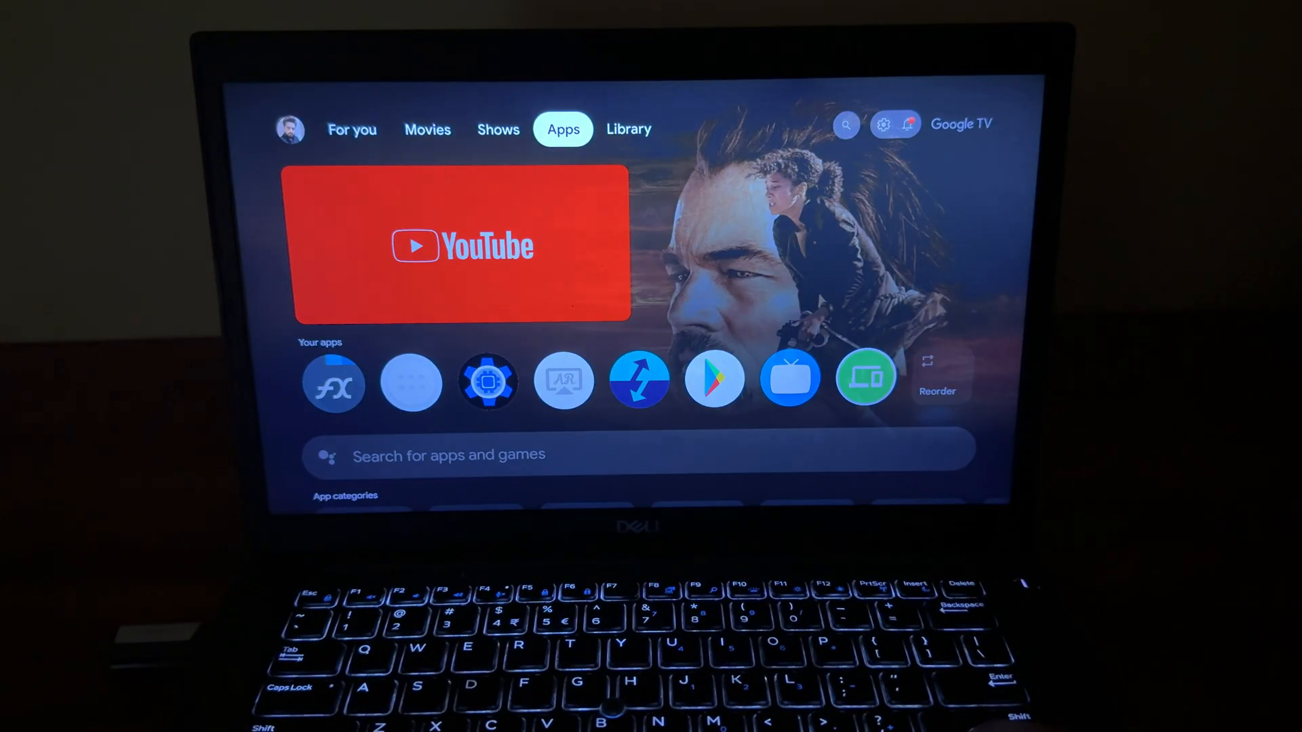
left_click(883, 125)
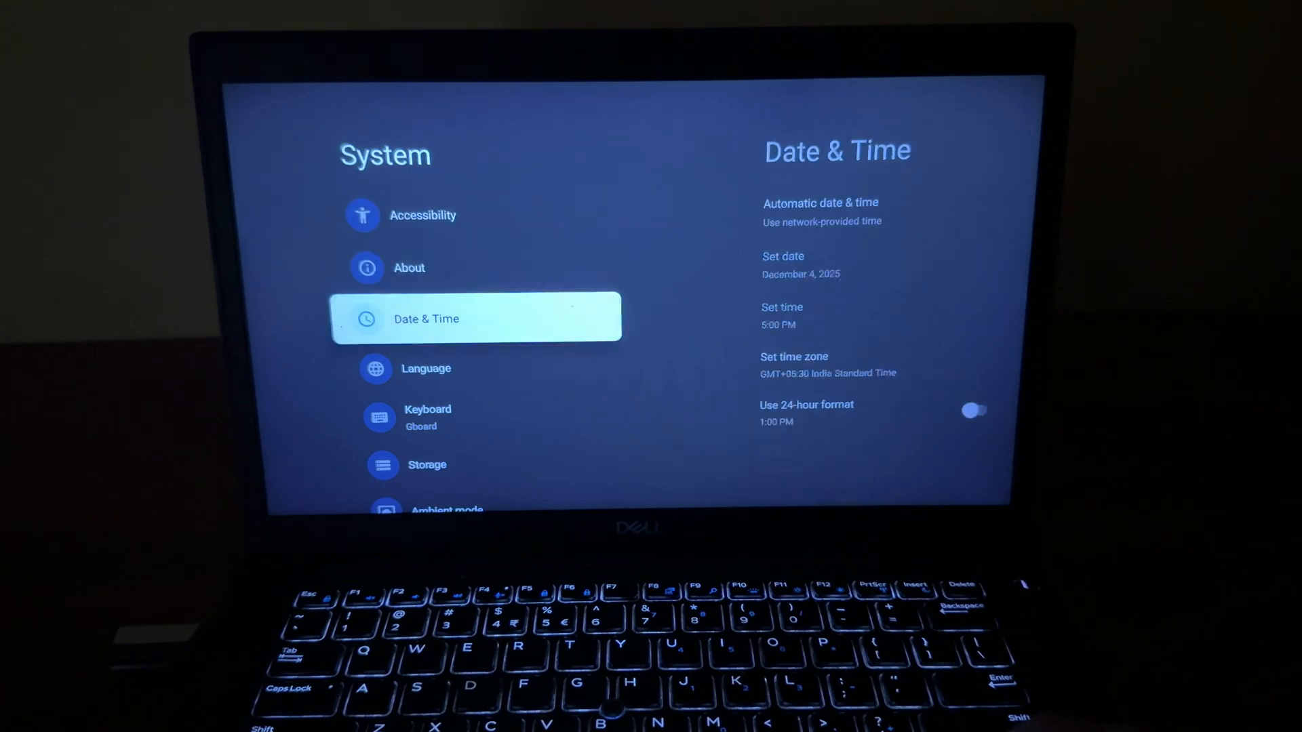
View Storage and Remotes & Accessories settings, then return to the For you home screen.
left_click(428, 466)
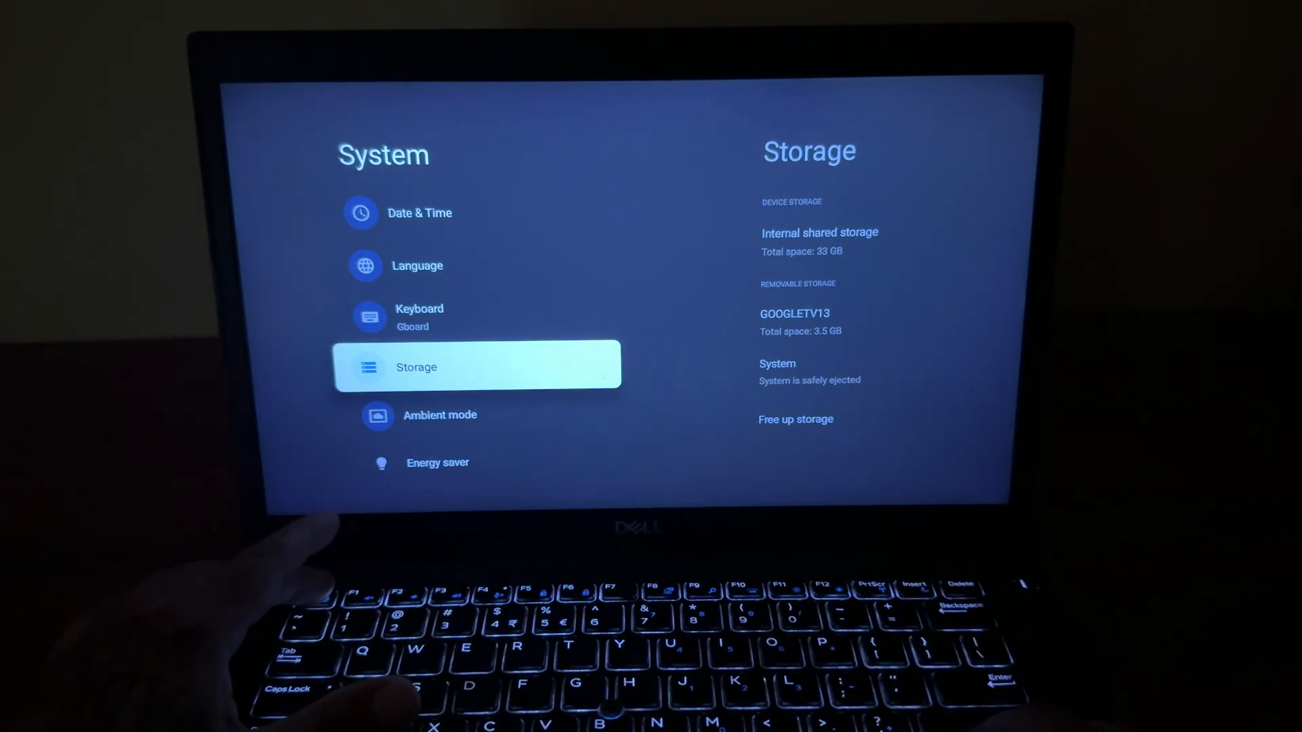
key("Escape")
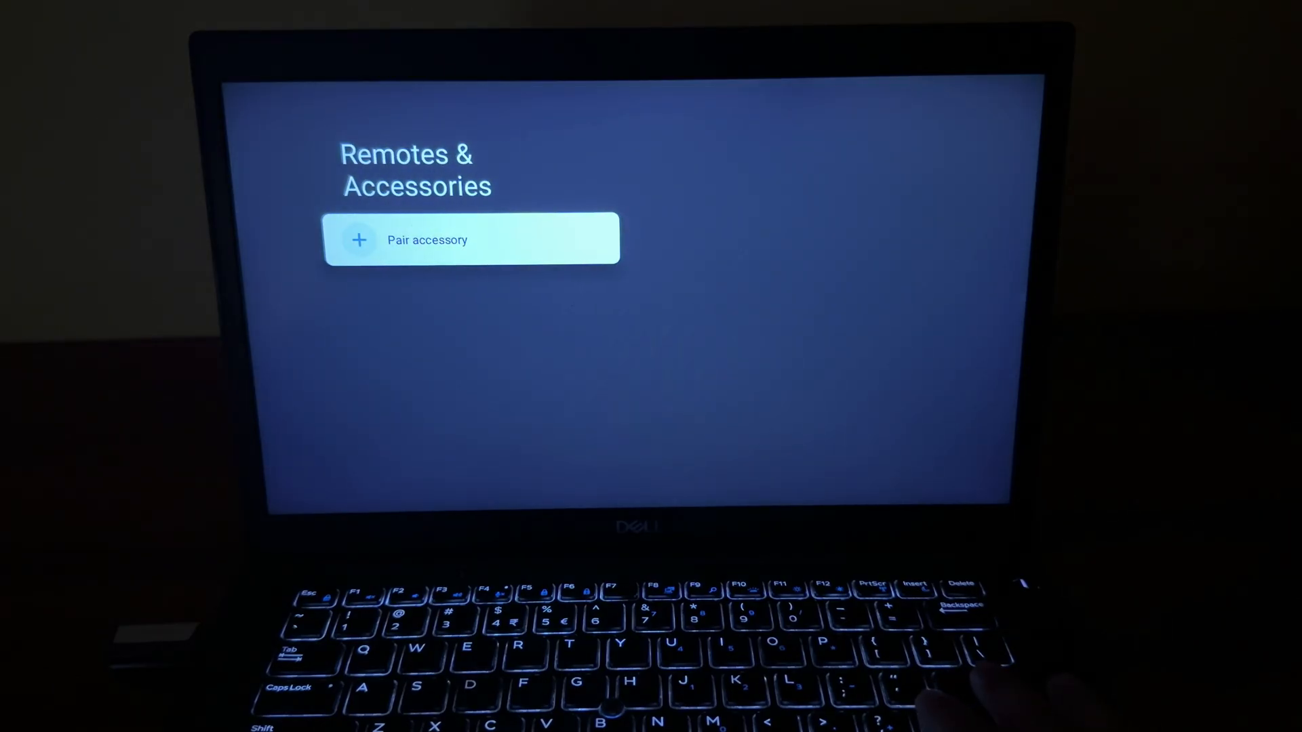
left_click(470, 240)
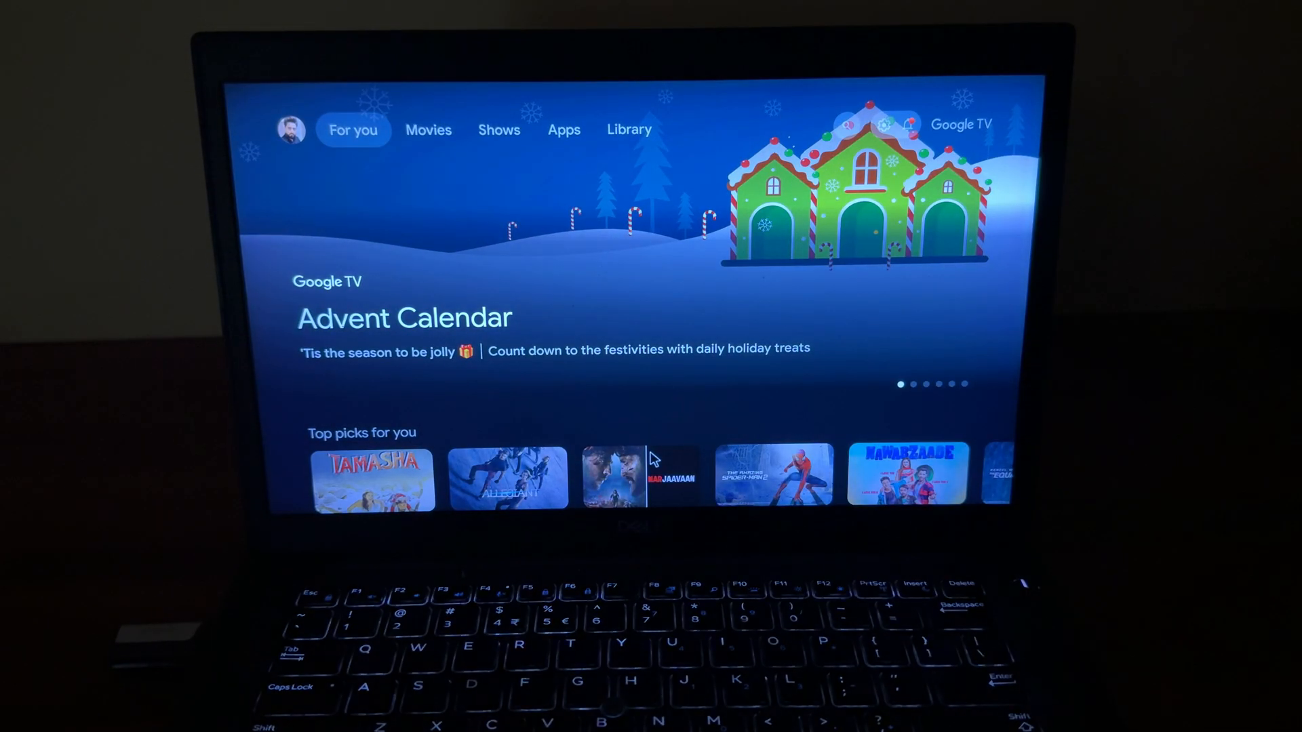
scroll("down", 3)
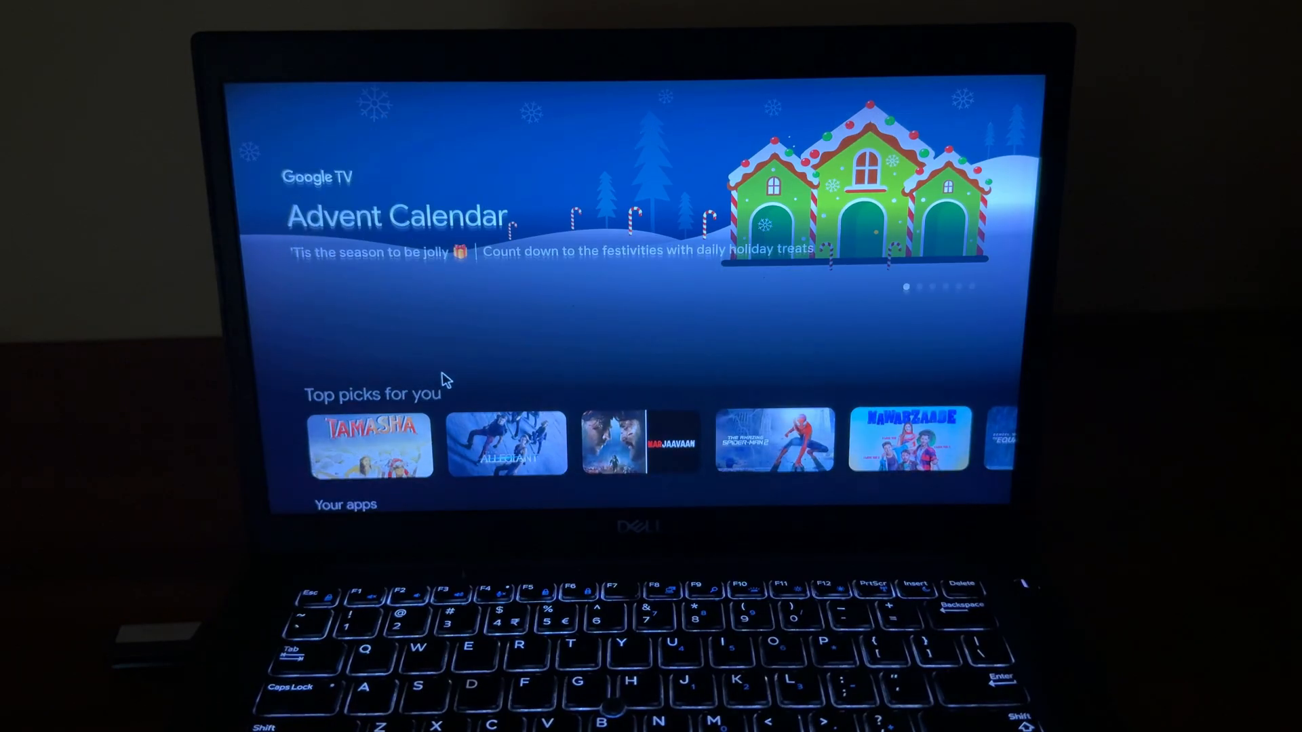
scroll("down", 3)
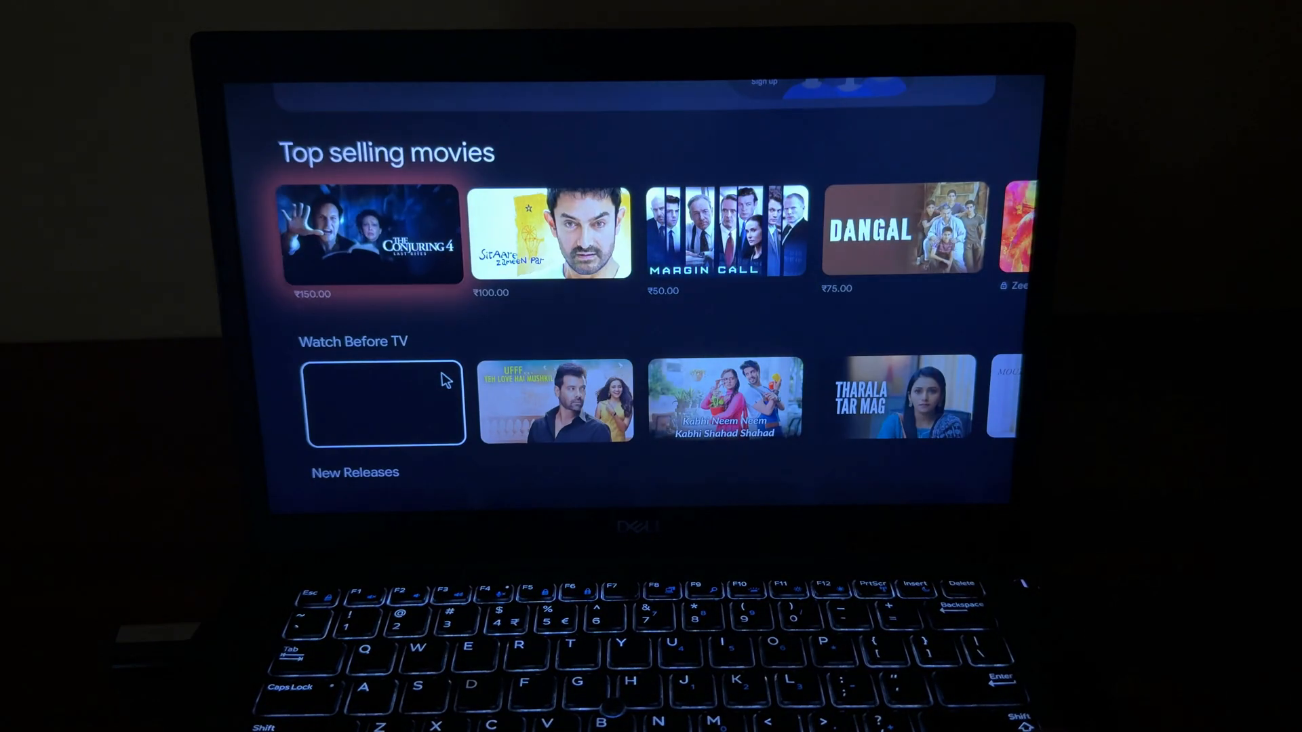
scroll("up", 3)
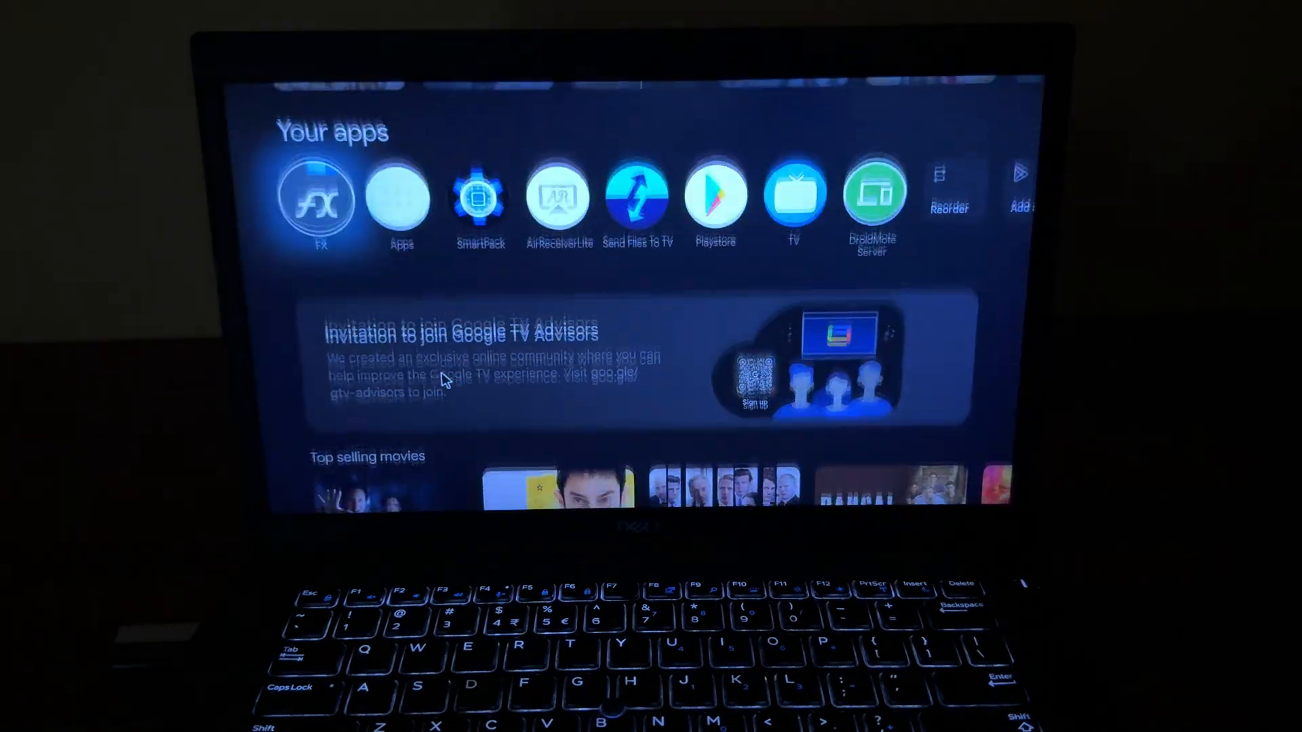